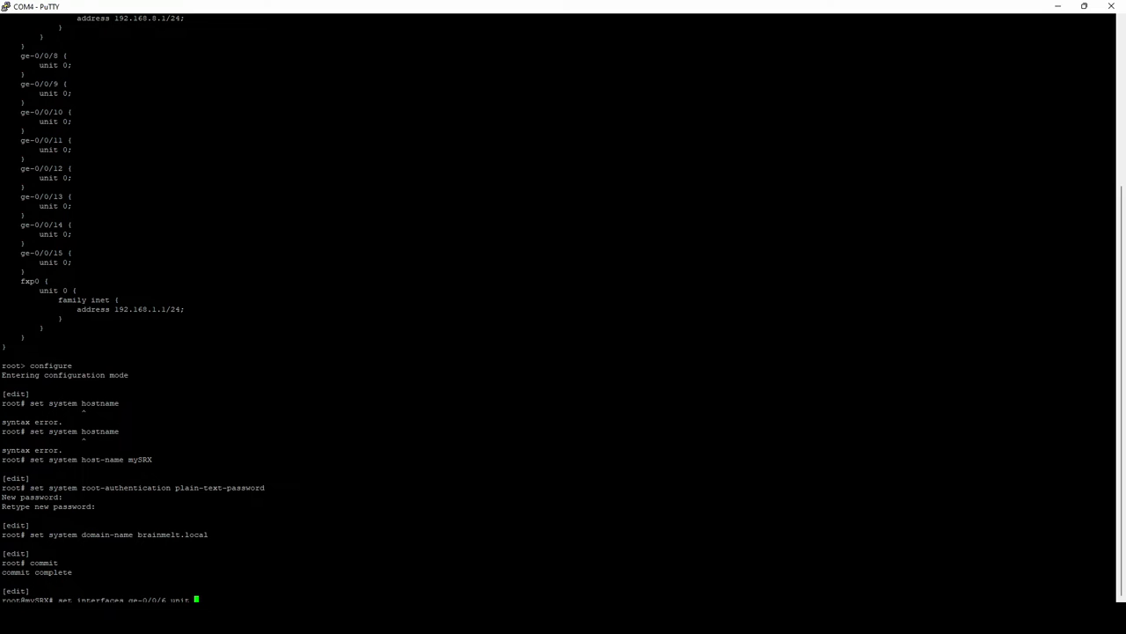
{"action": "type", "text": "set system services ssh ?"}
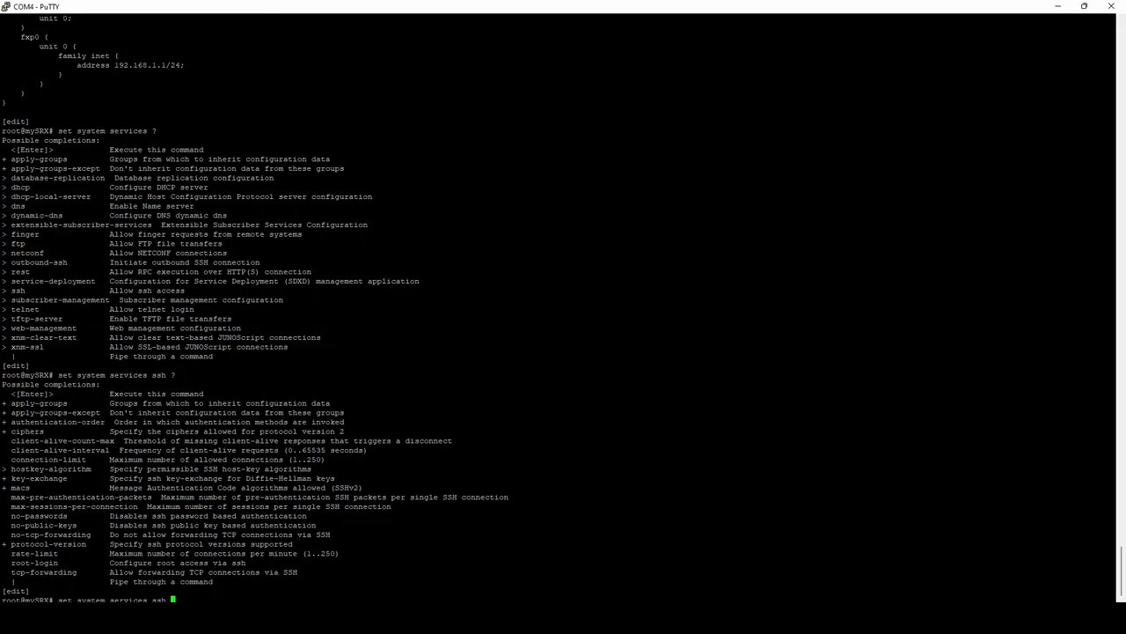